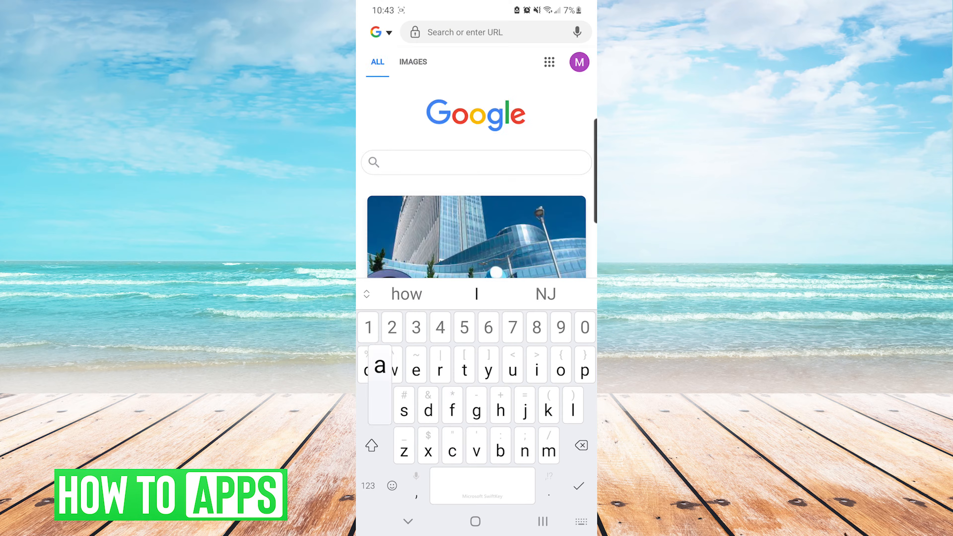
Enter 'accounts.n' in the address bar so accounts.nintendo.com suggestions appear.
type("accounts.n")
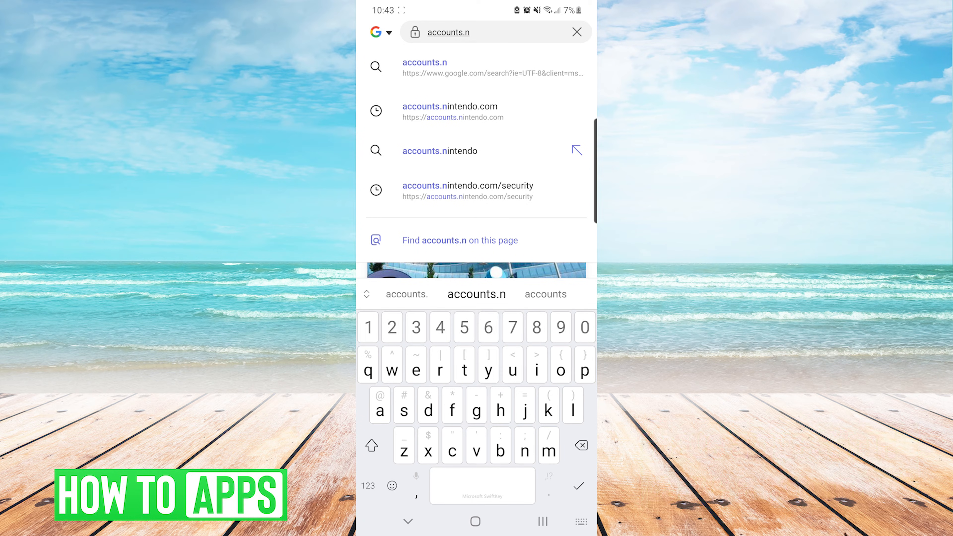
Go to accounts.nintendo.com and choose E-mail address under User info.
left_click(450, 111)
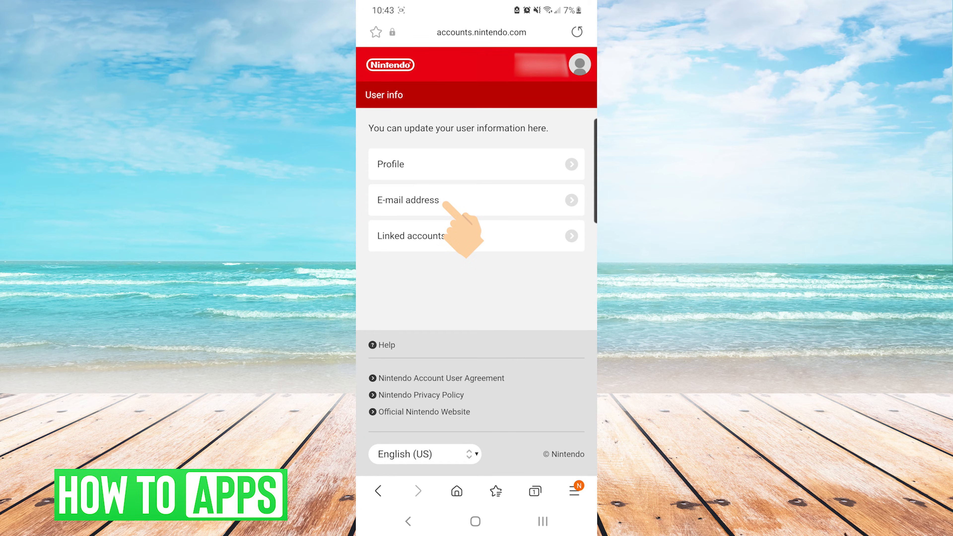
left_click(477, 200)
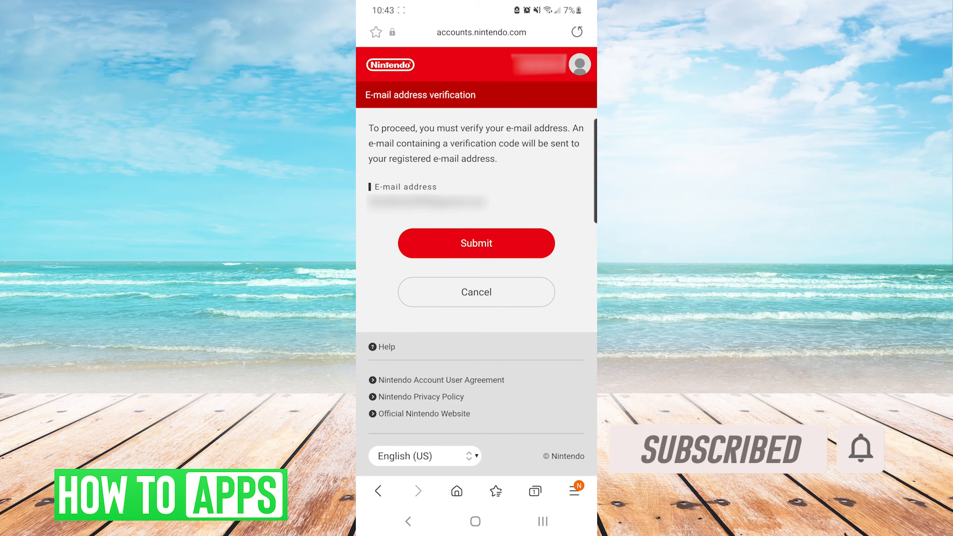
Send a verification code to the registered e-mail and submit the received code.
left_click(476, 243)
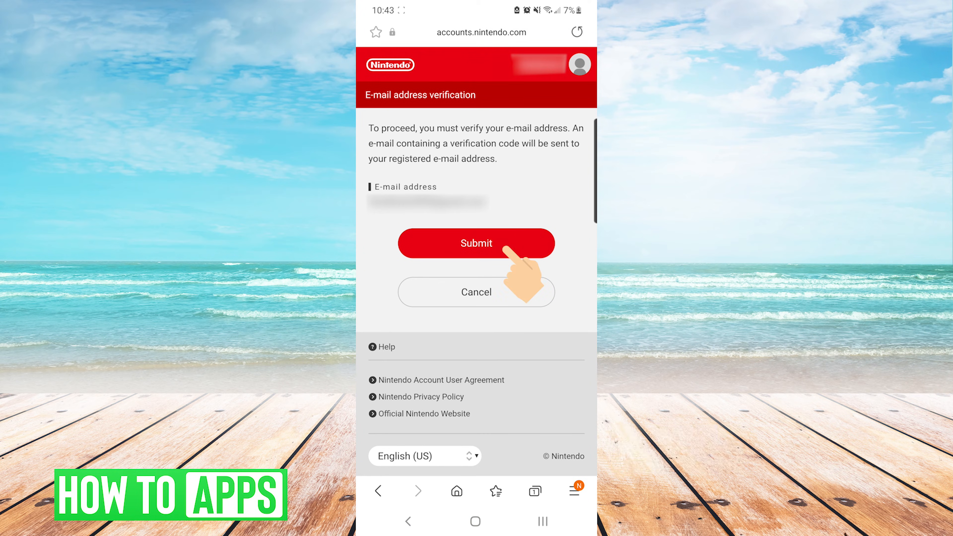
left_click(476, 243)
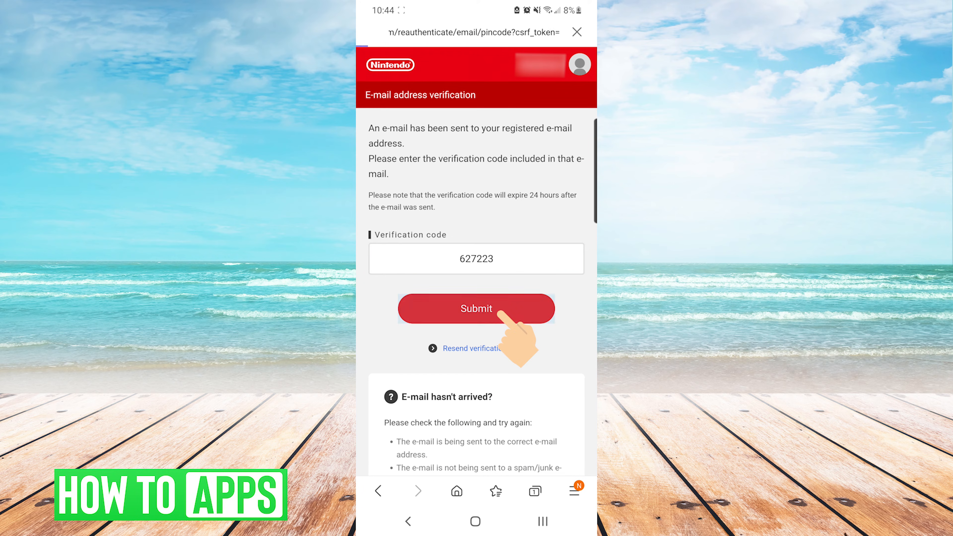
left_click(477, 308)
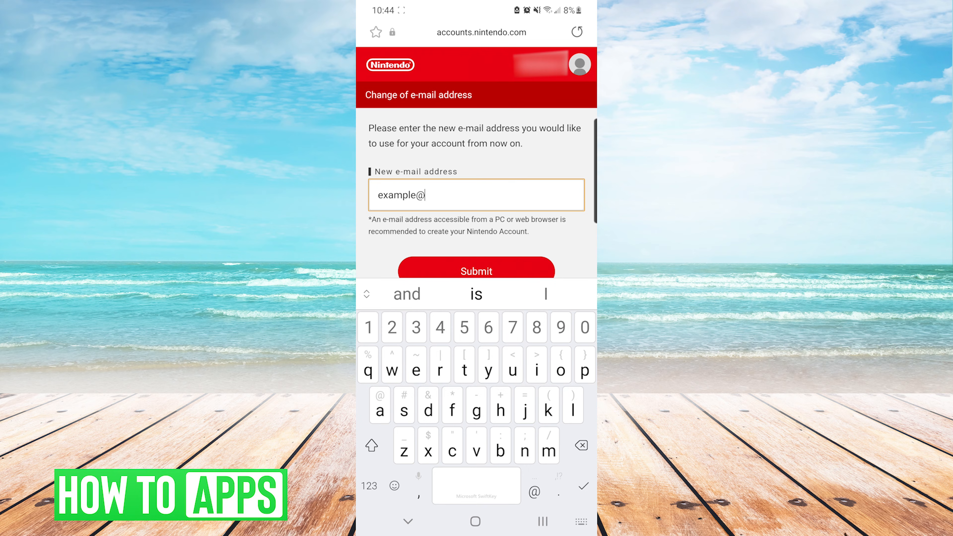
type("examp")
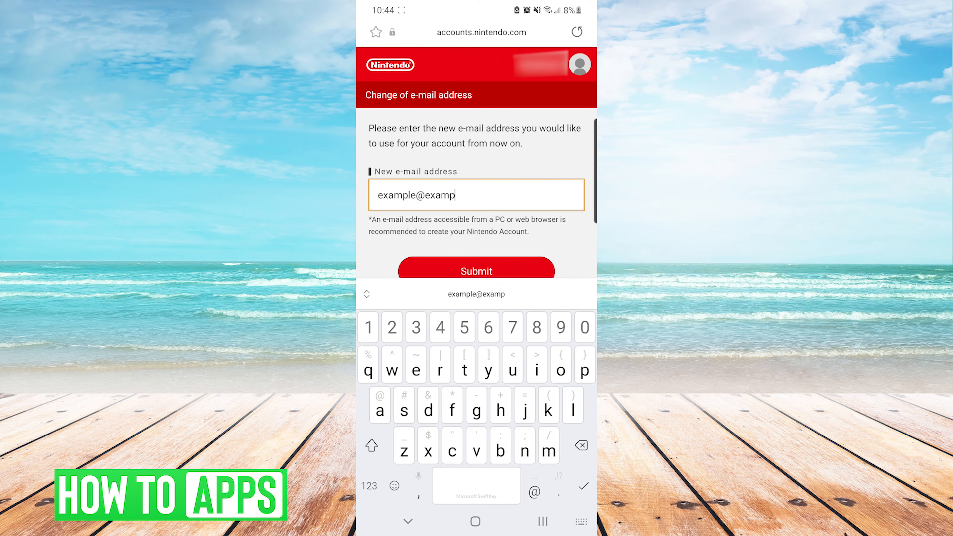
type("le.com")
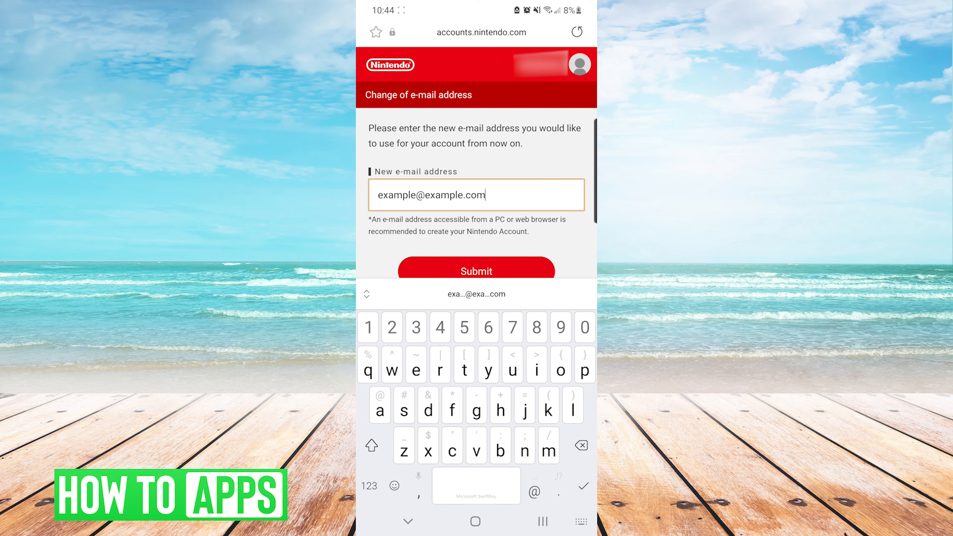